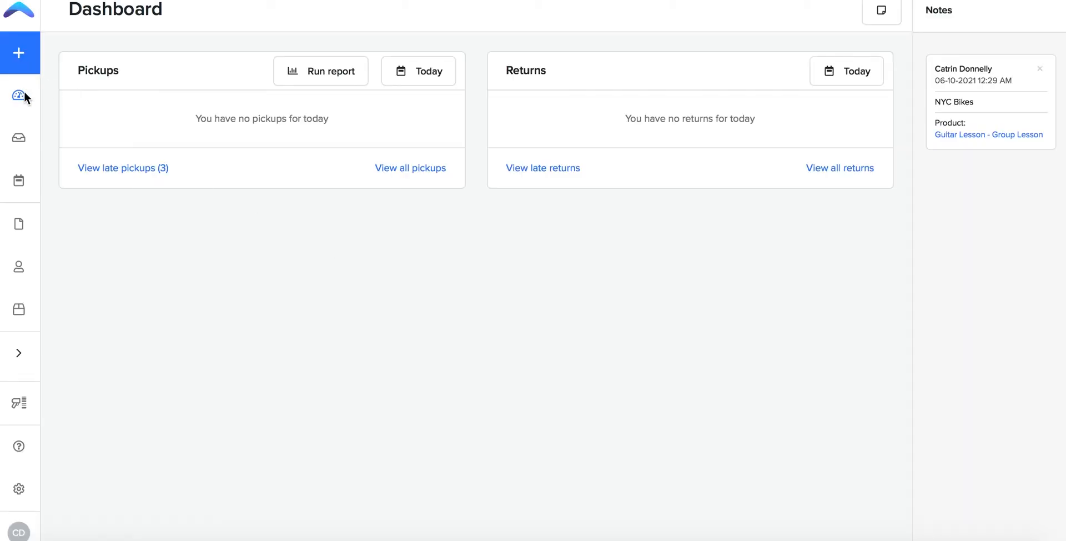
mouse_move(18, 488)
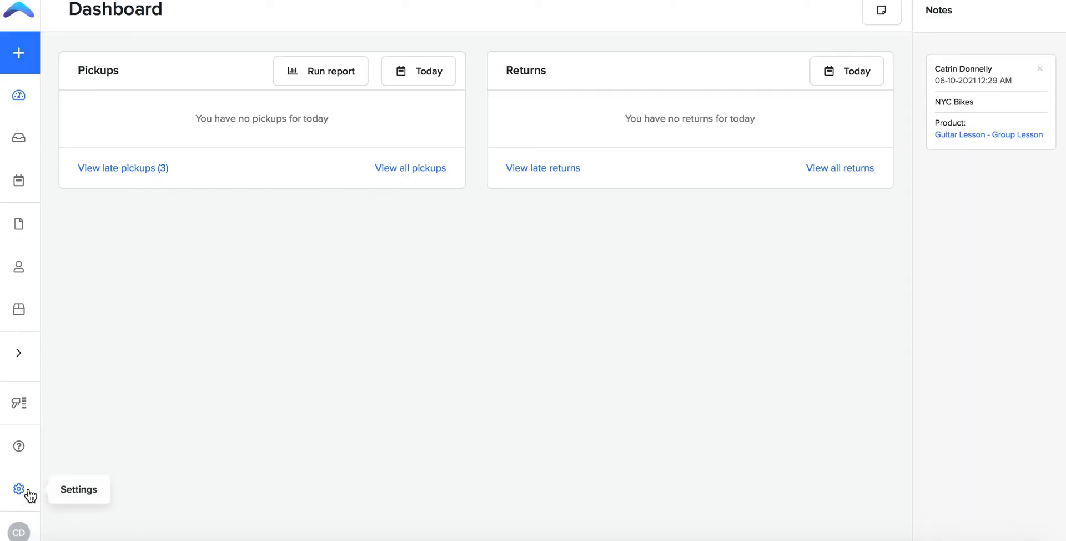
- Leave the dashboard for the account settings, landing on General company info
left_click(19, 488)
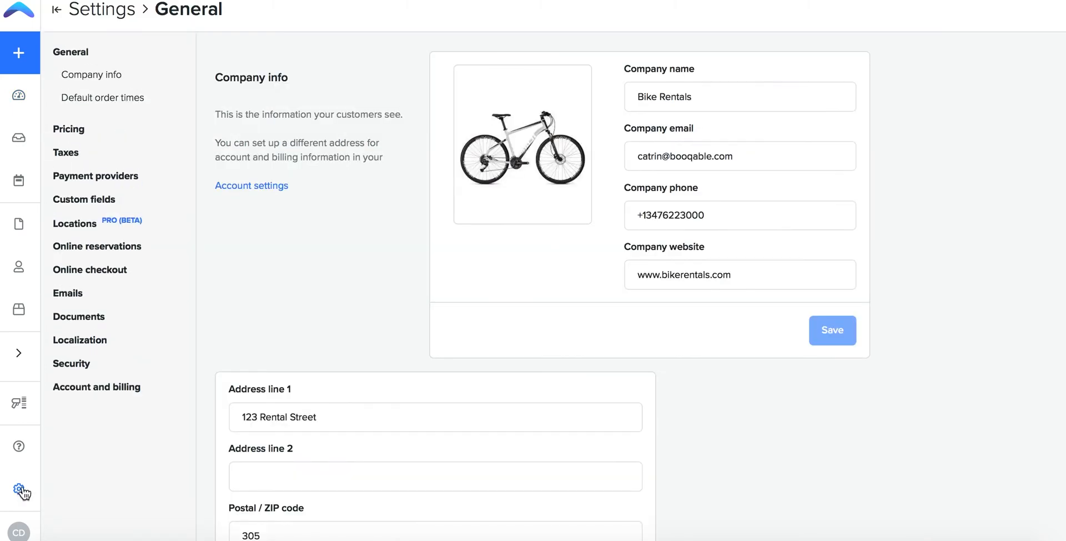
mouse_move(68, 145)
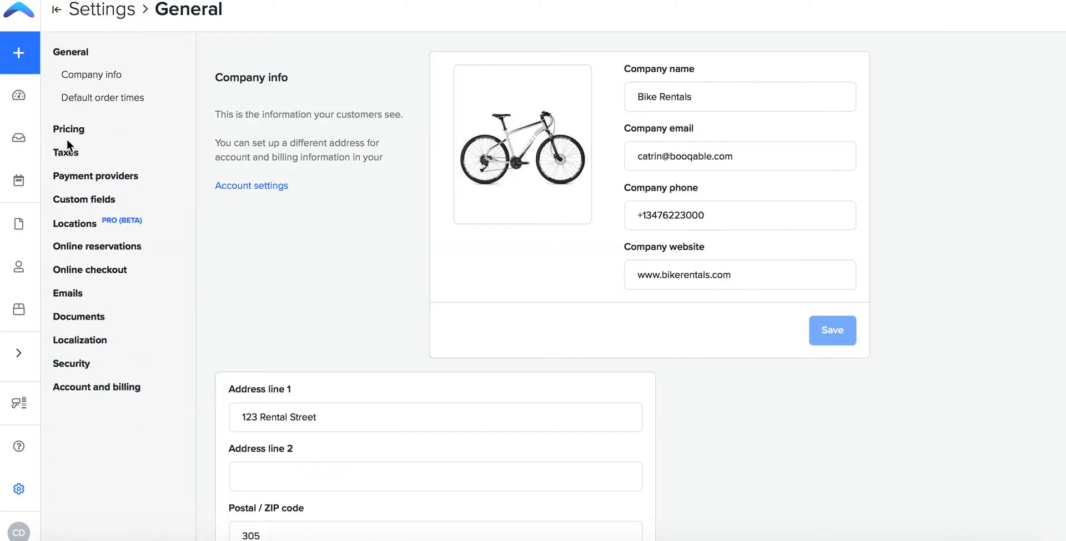
- Show the Taxes settings and leave 'My prices include taxes' switched off
left_click(65, 152)
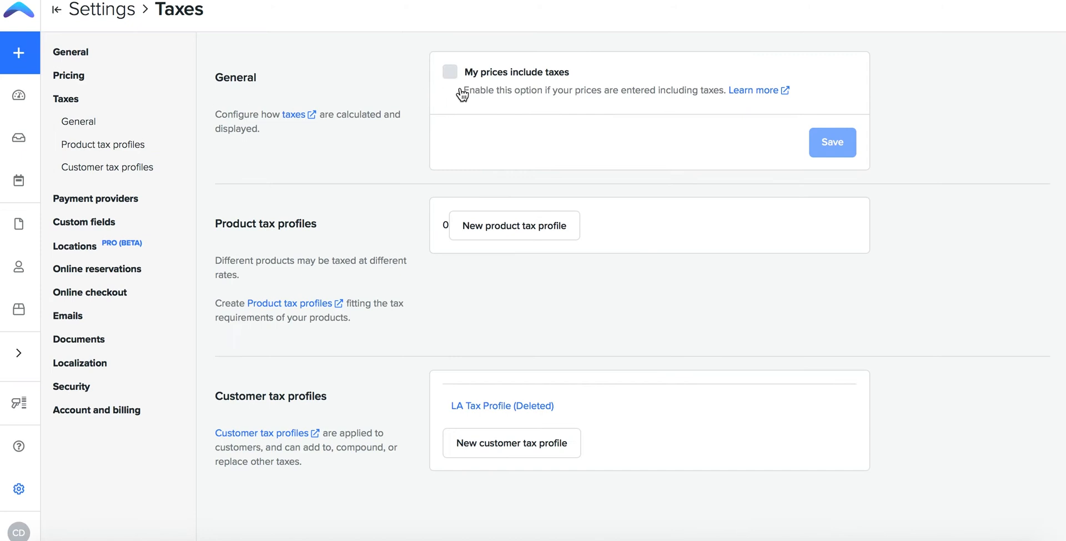
left_click(450, 72)
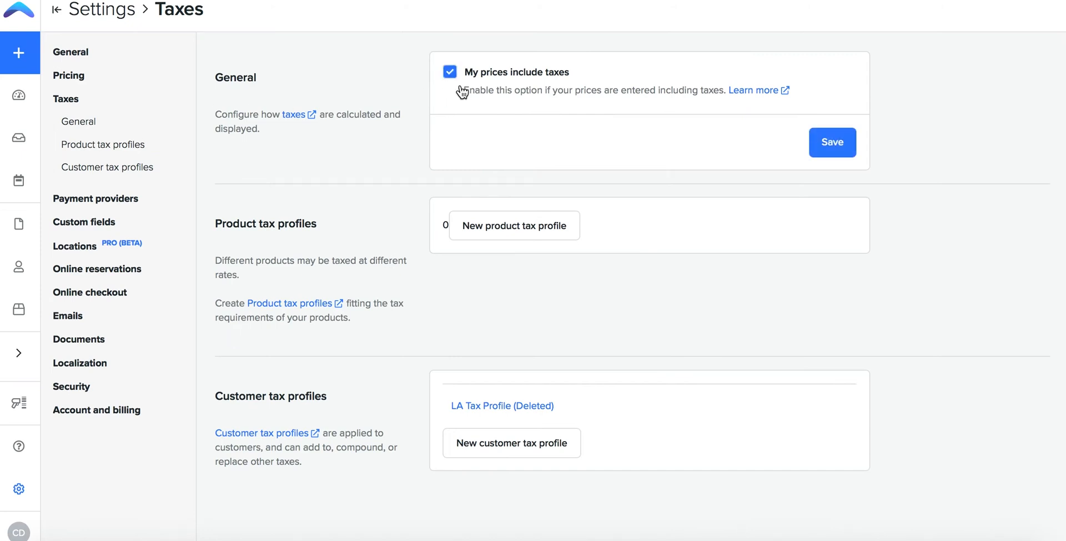
left_click(450, 71)
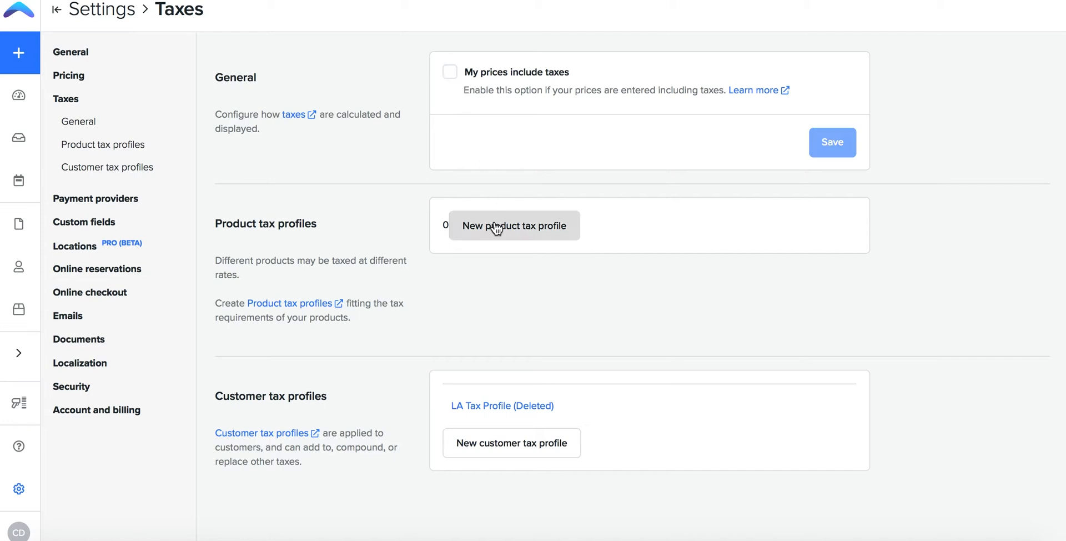
- Save a new product tax profile 'Florida Sales Tax' with one 3.1% rate, discarding an extra empty rate
left_click(514, 226)
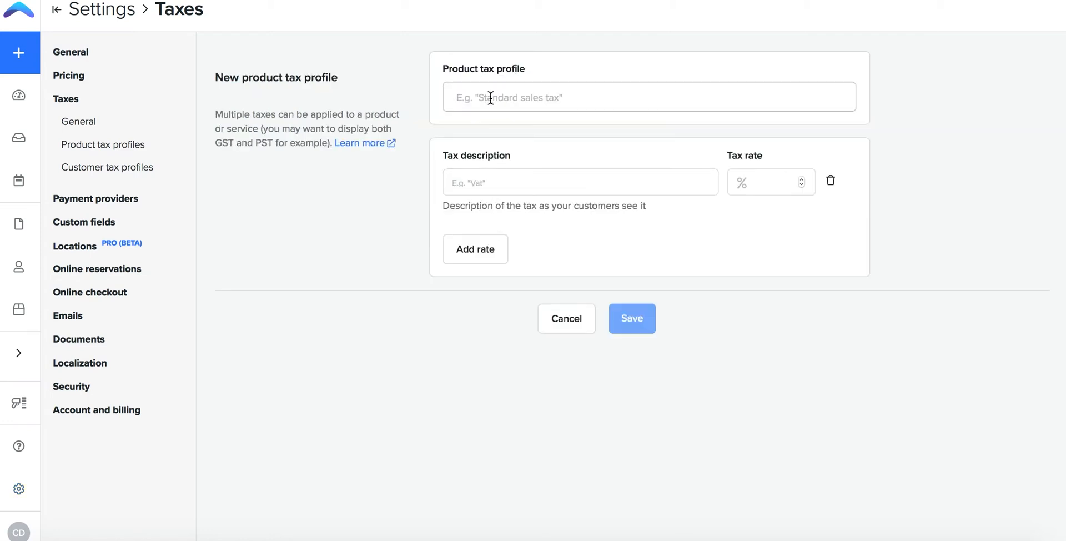
type("Florida Sales Tax")
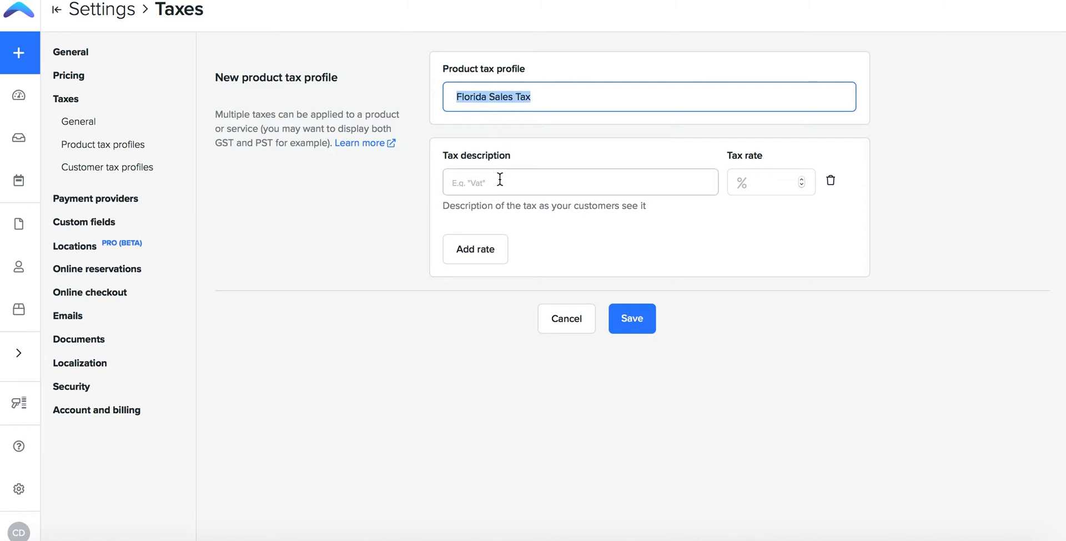
left_click(771, 182)
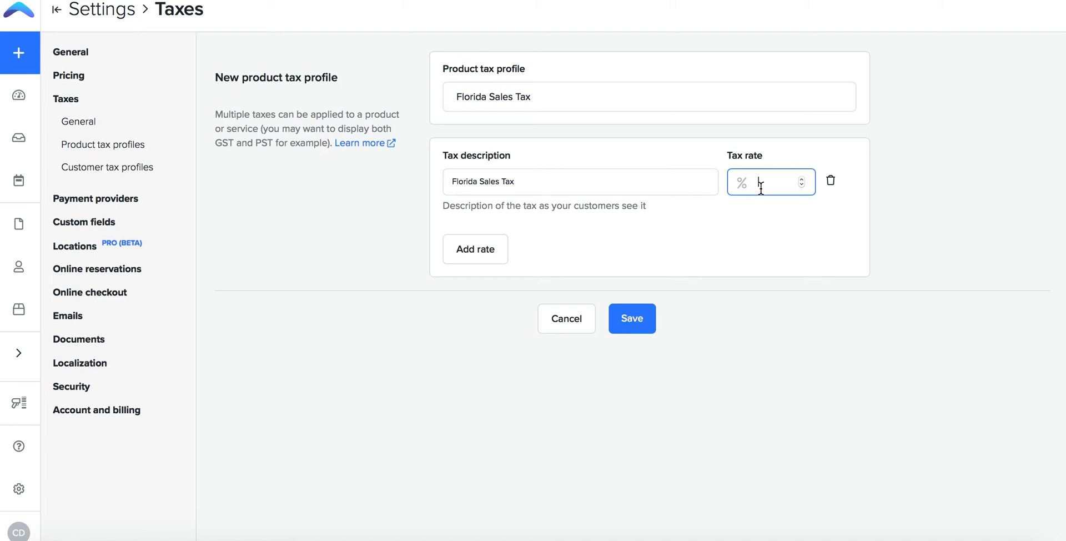
type("3.1")
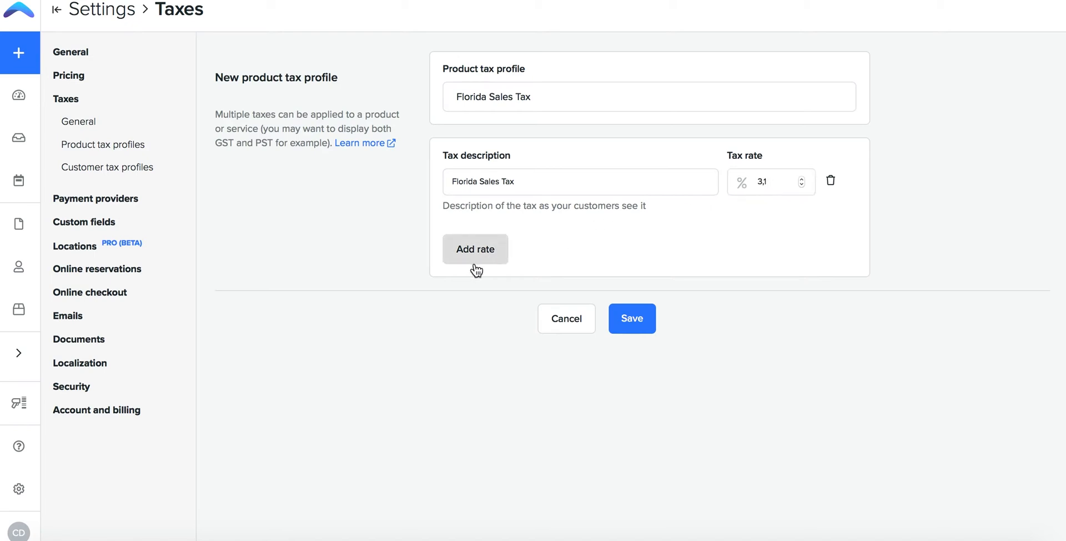
left_click(475, 249)
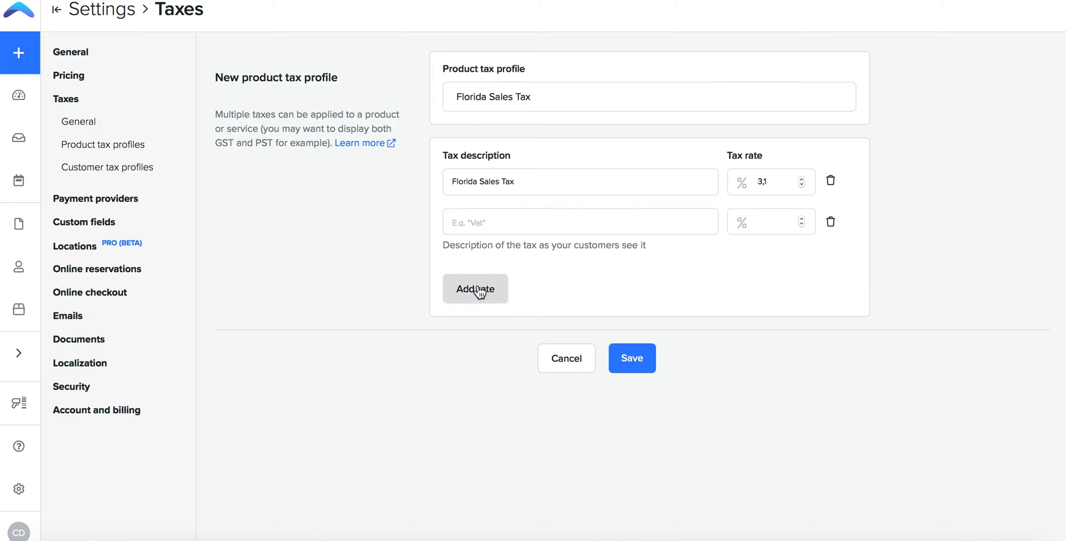
left_click(831, 222)
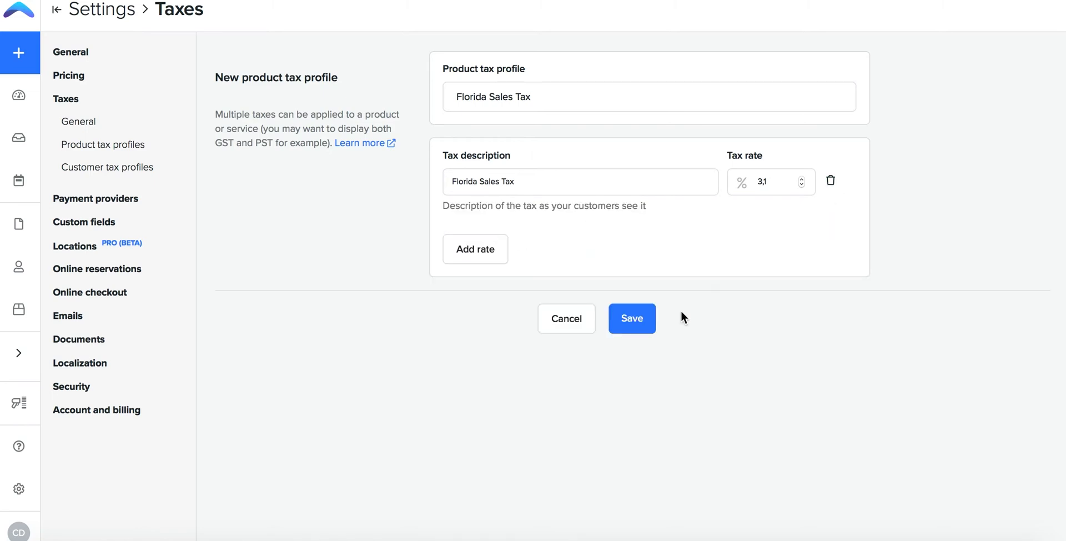
left_click(631, 319)
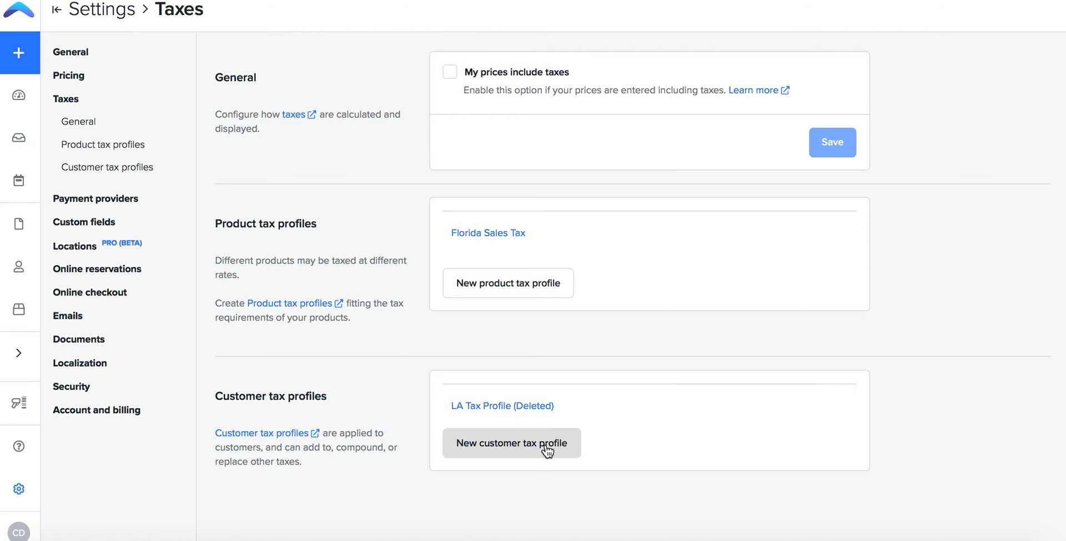
- Start a customer tax profile named and described 'Florida State Tax' with a 5% rate
left_click(511, 443)
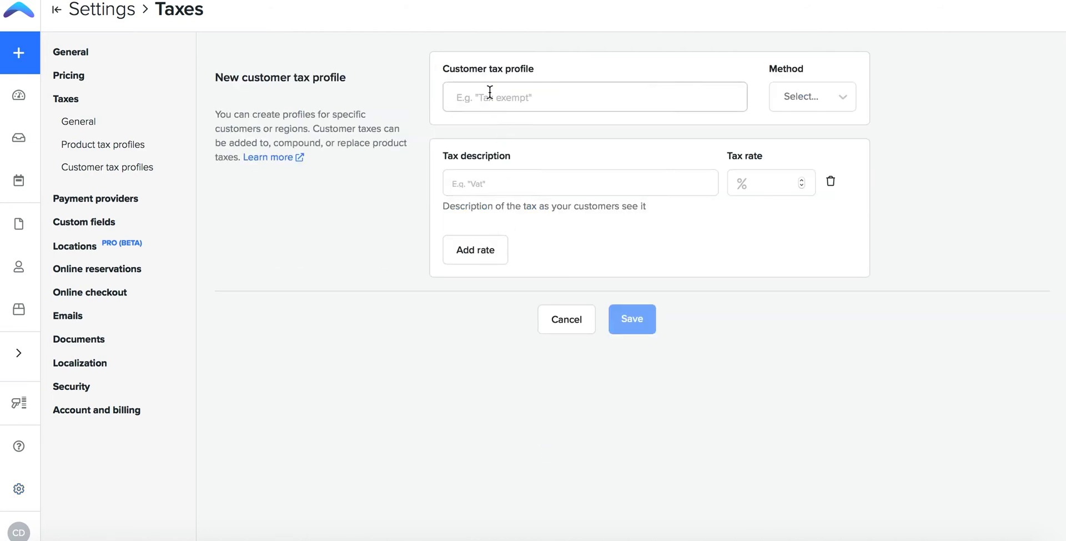
type("Fli")
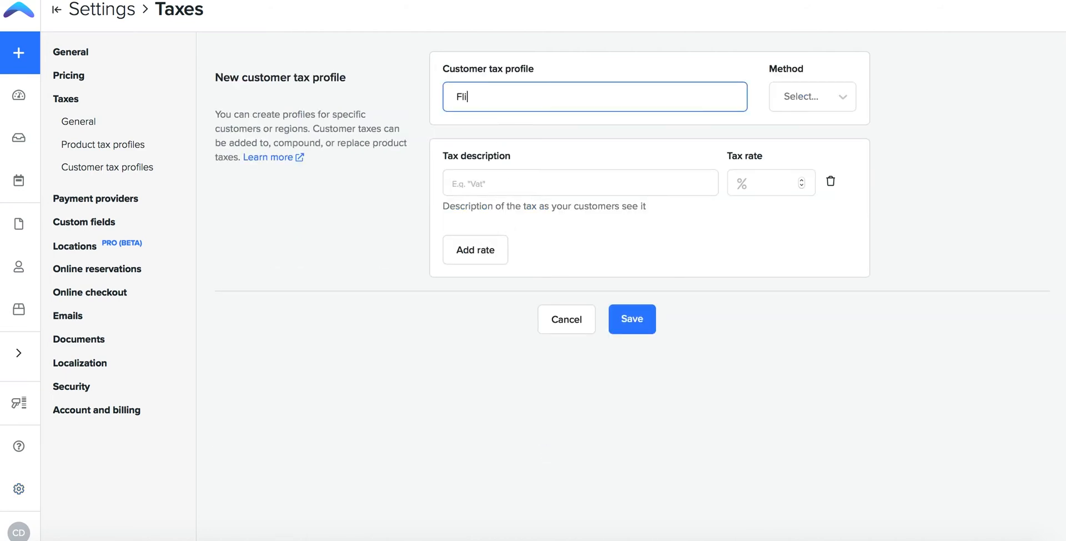
type("Florida State Tax")
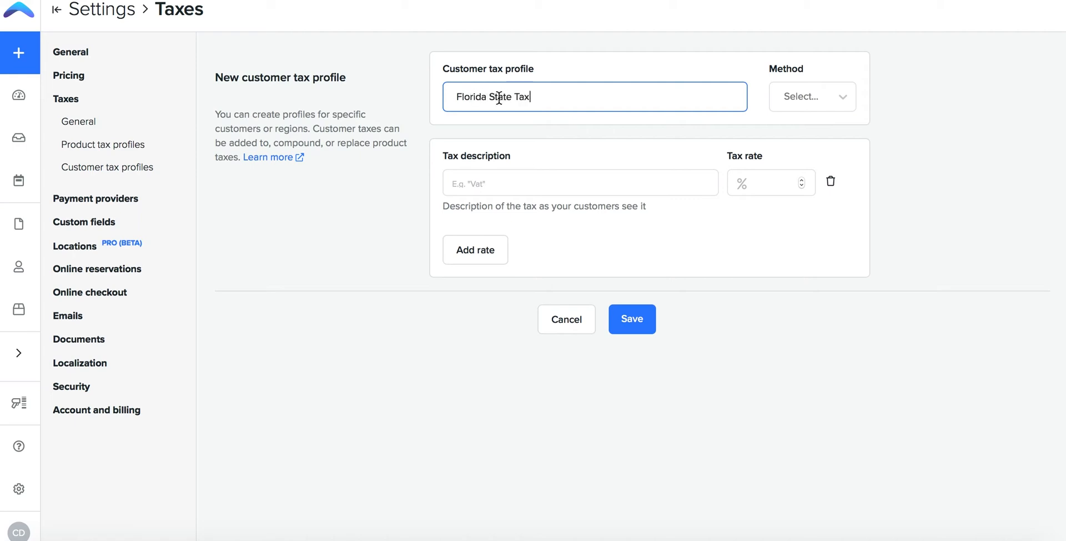
left_click(580, 183)
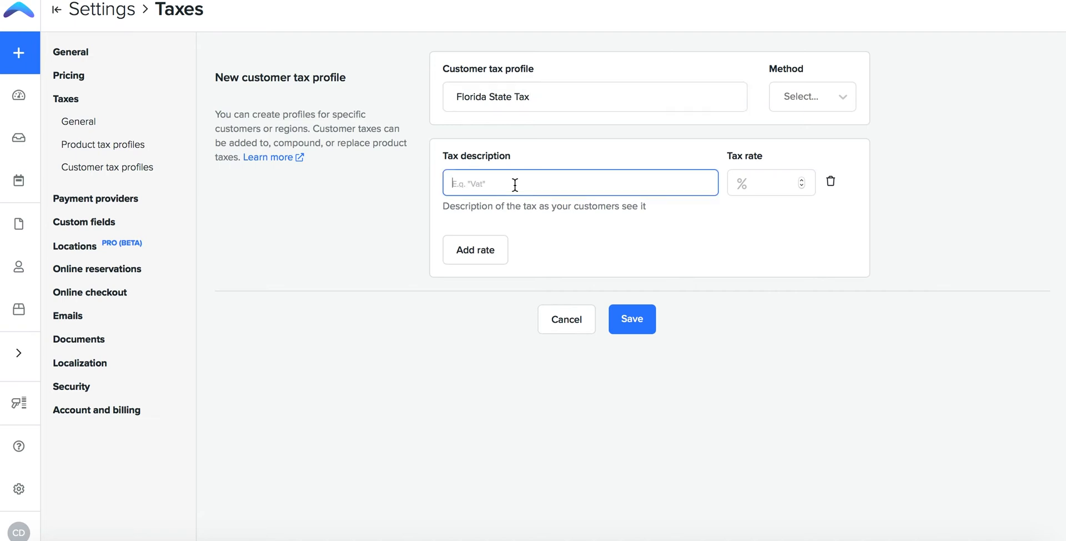
type("Florida State Tax")
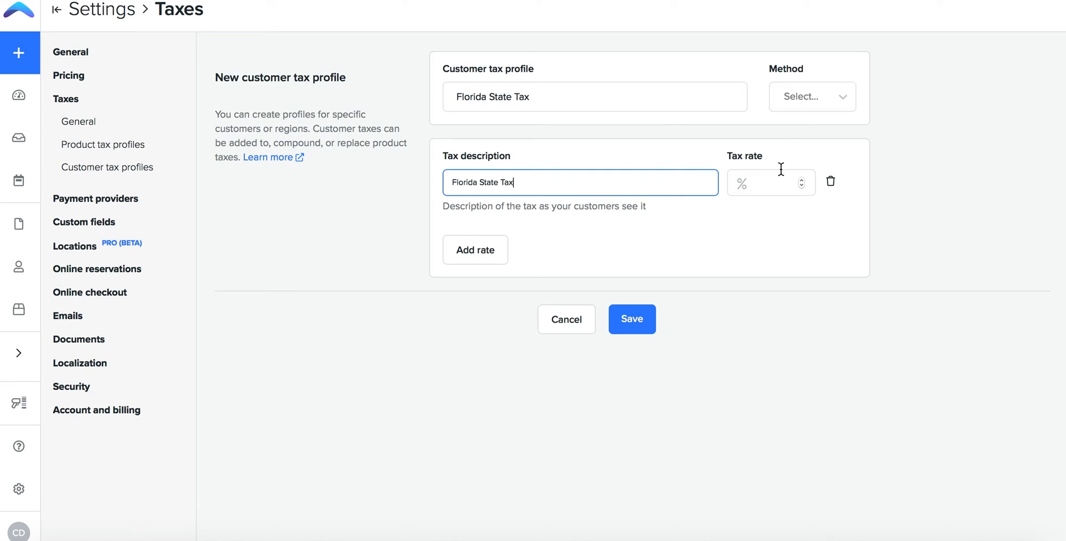
type("5")
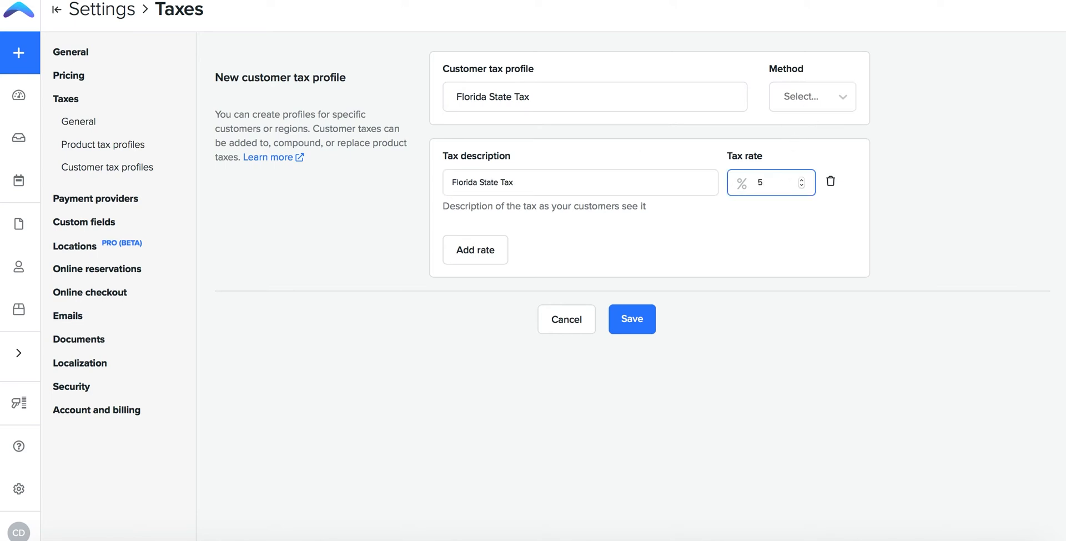
- Set the profile's method to Replace product taxes, save it, and go to Products
left_click(811, 96)
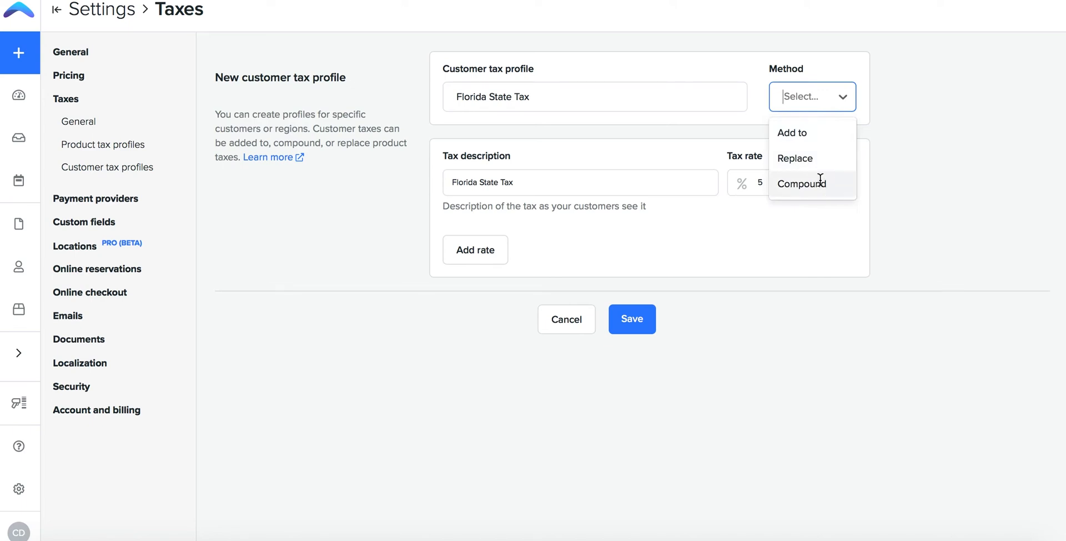
left_click(795, 157)
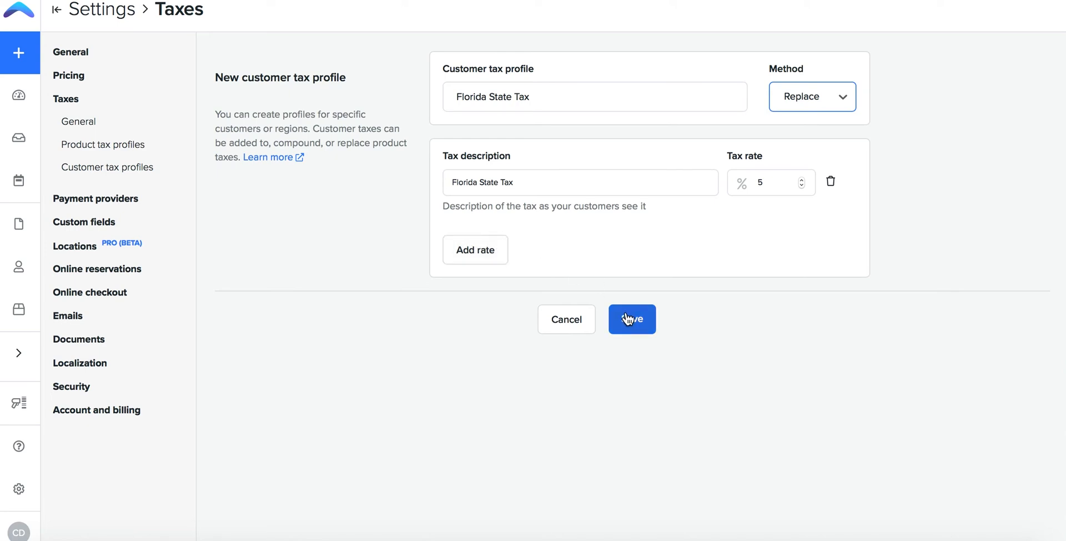
left_click(631, 319)
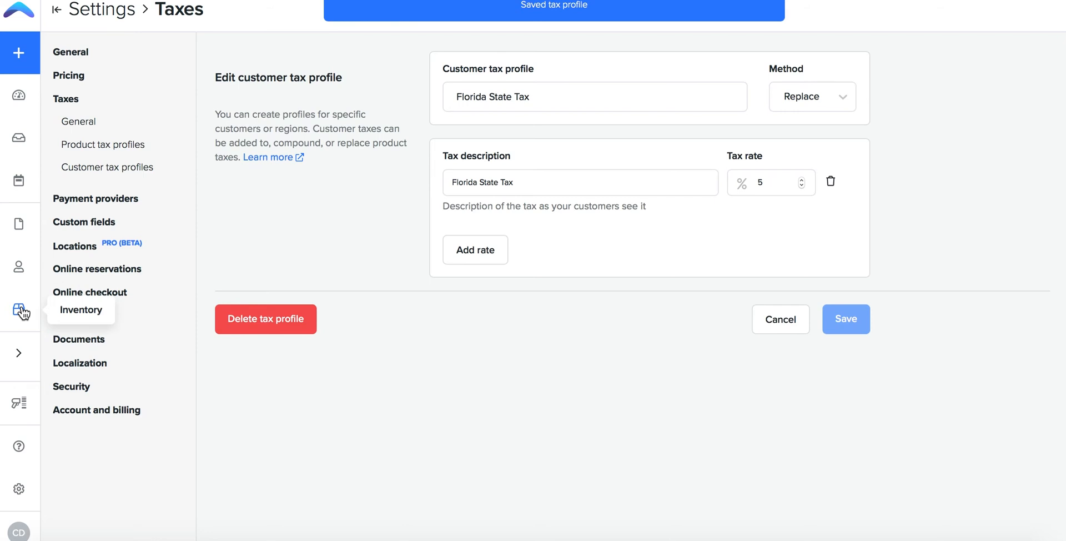
left_click(20, 309)
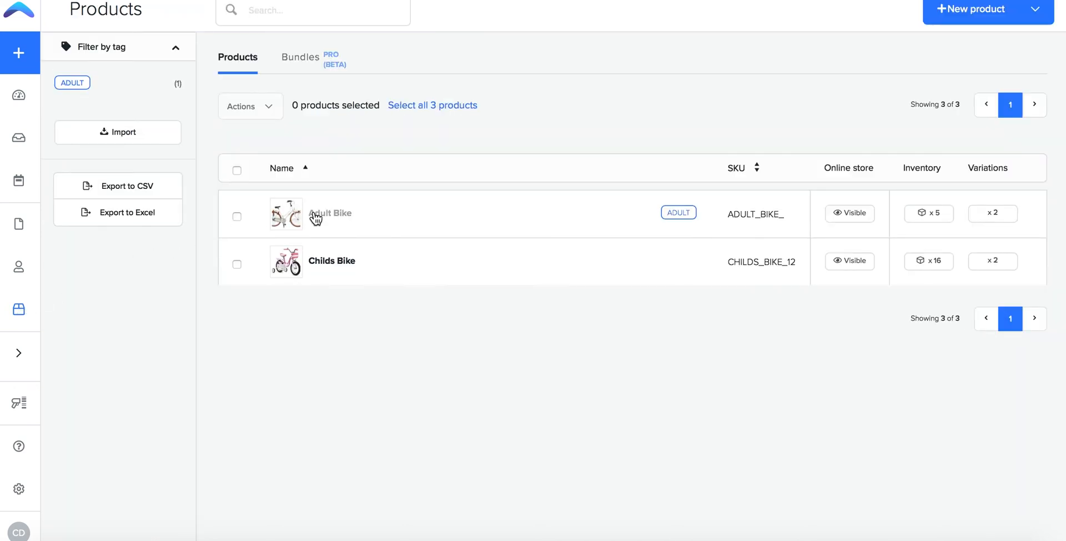
- Mark the Adult Bike taxable under the Florida Sales Tax product profile
left_click(331, 213)
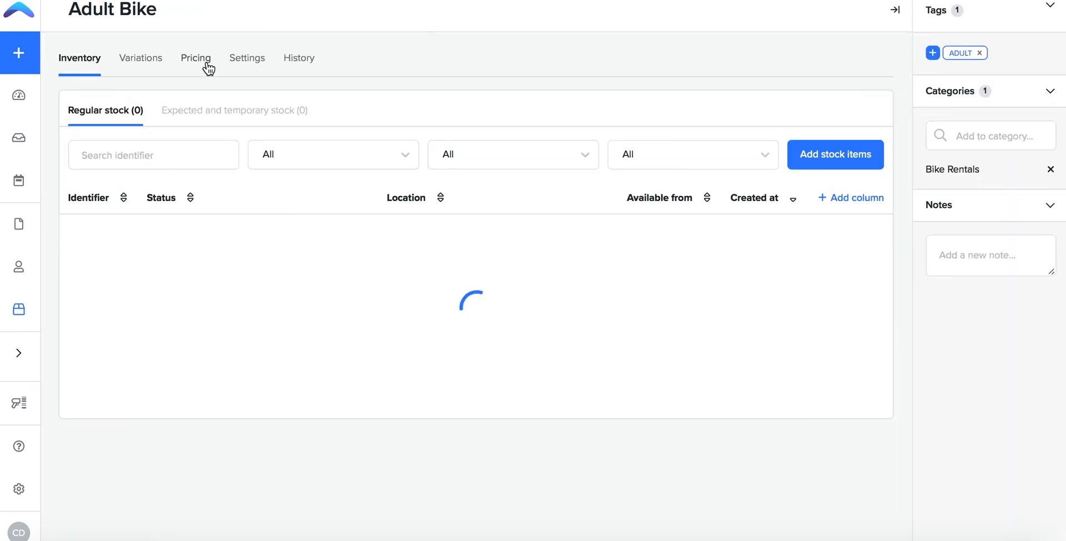
left_click(196, 58)
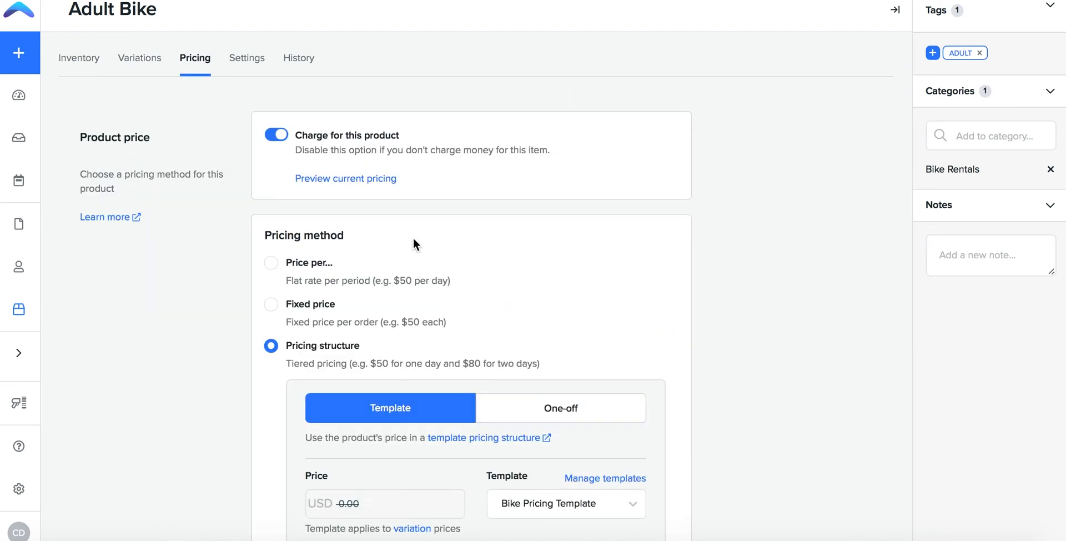
scroll("down", 3)
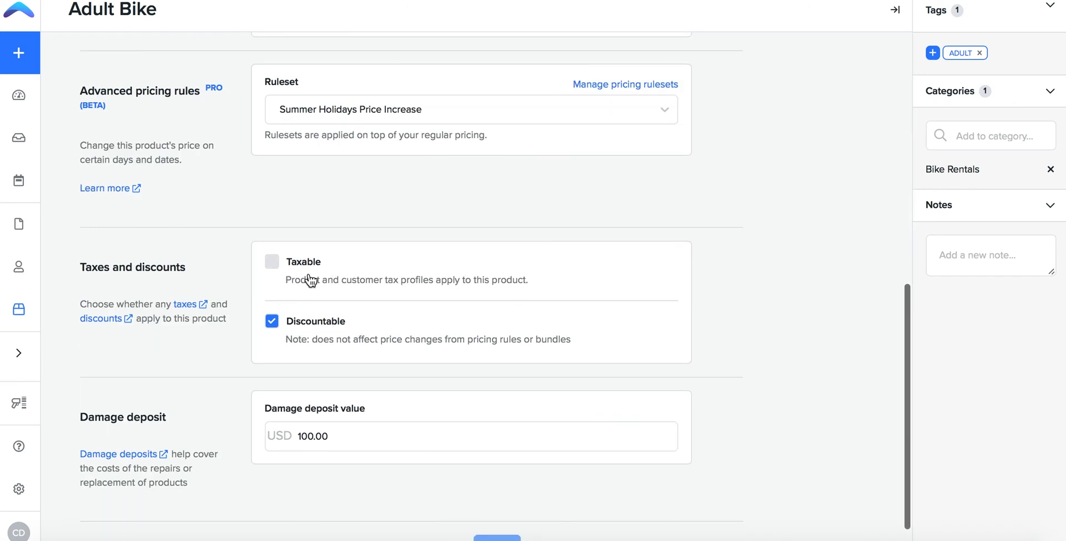
left_click(271, 262)
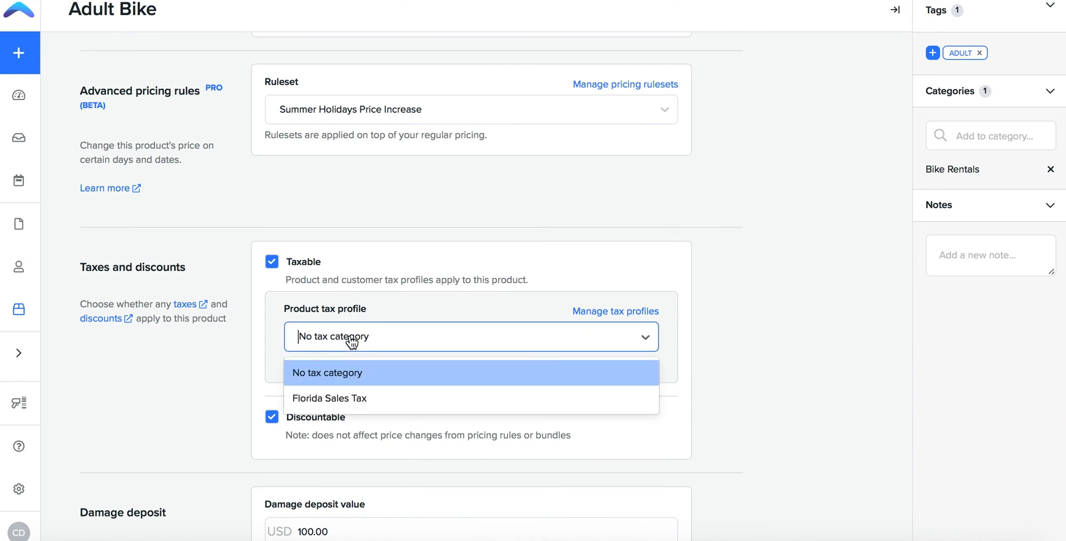
left_click(329, 398)
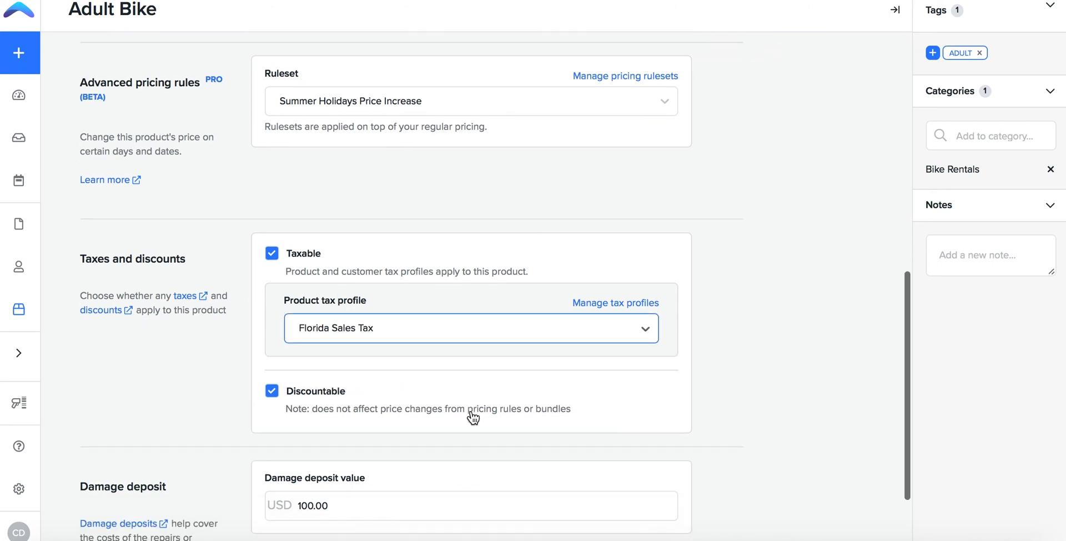
- Save the Adult Bike pricing changes and go to the Customers list
scroll("down", 3)
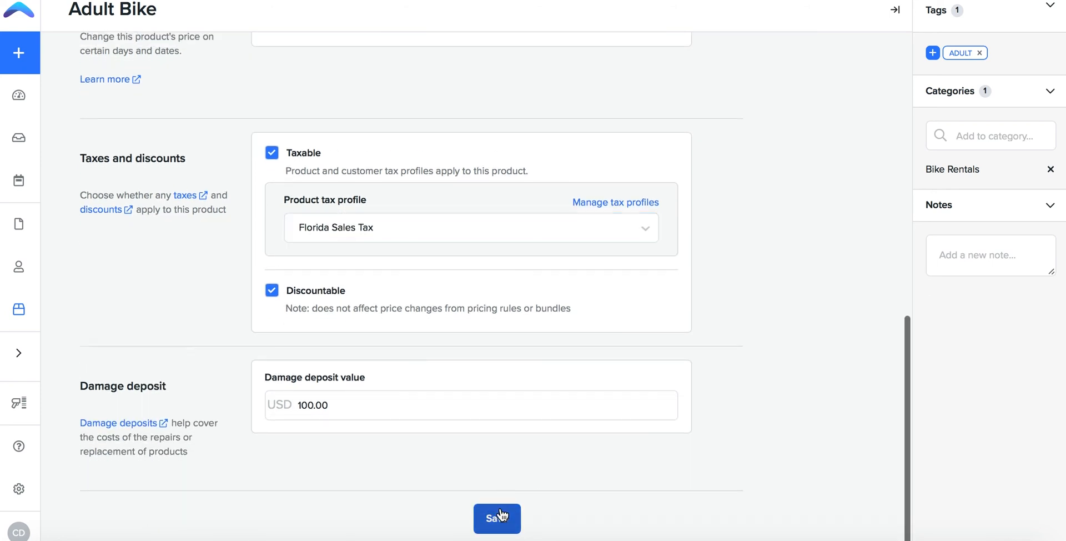
left_click(498, 519)
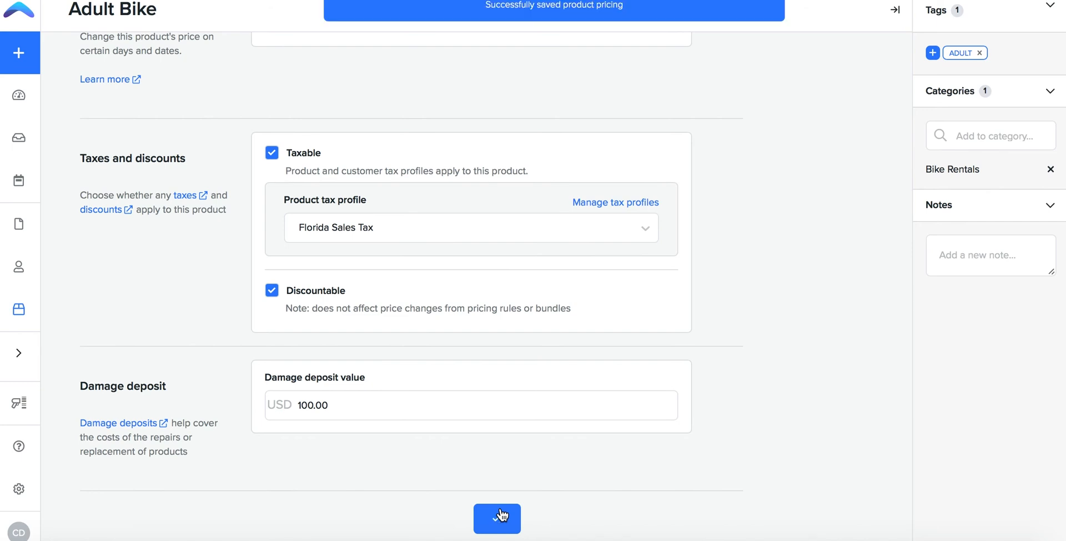
left_click(19, 266)
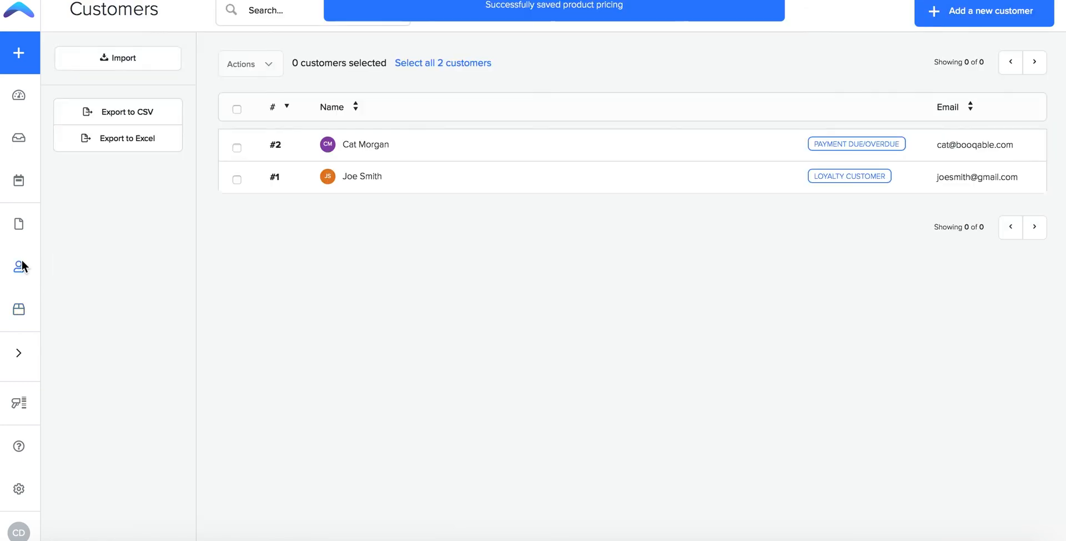
- Assign Florida State Tax to the payment-overdue customer, save, and note 'Florida State Tax Applied'
left_click(366, 143)
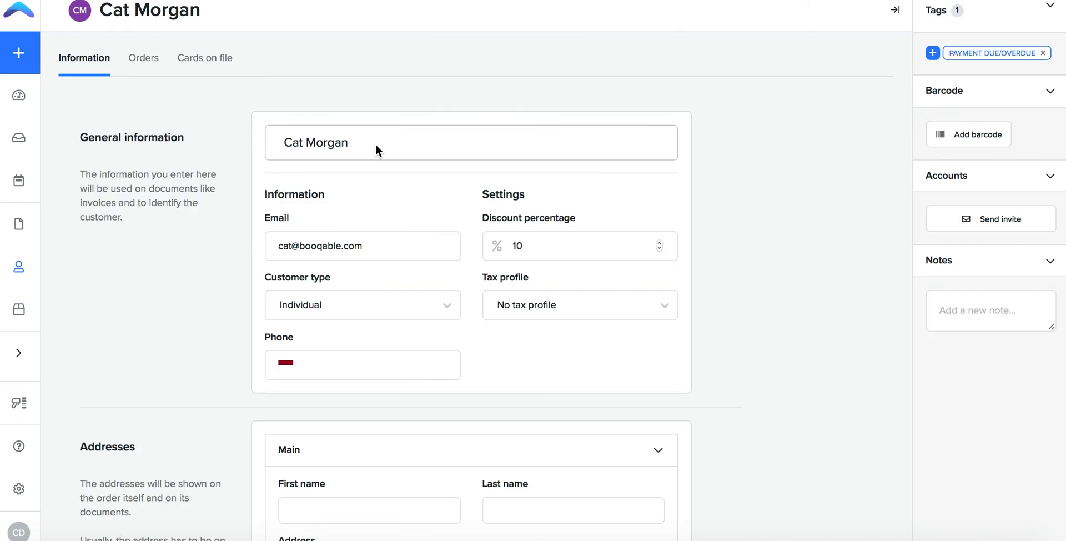
left_click(578, 304)
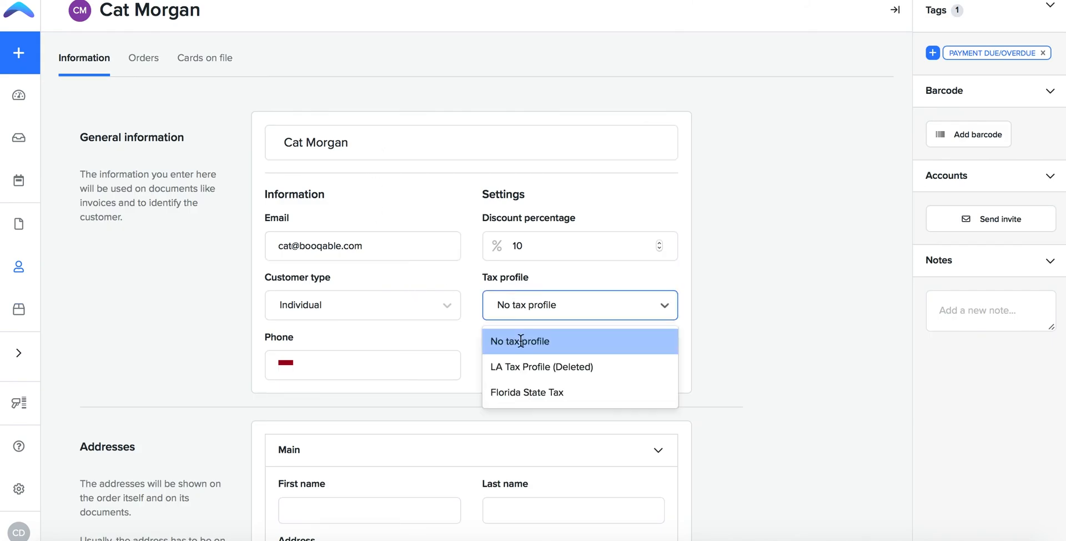
left_click(525, 392)
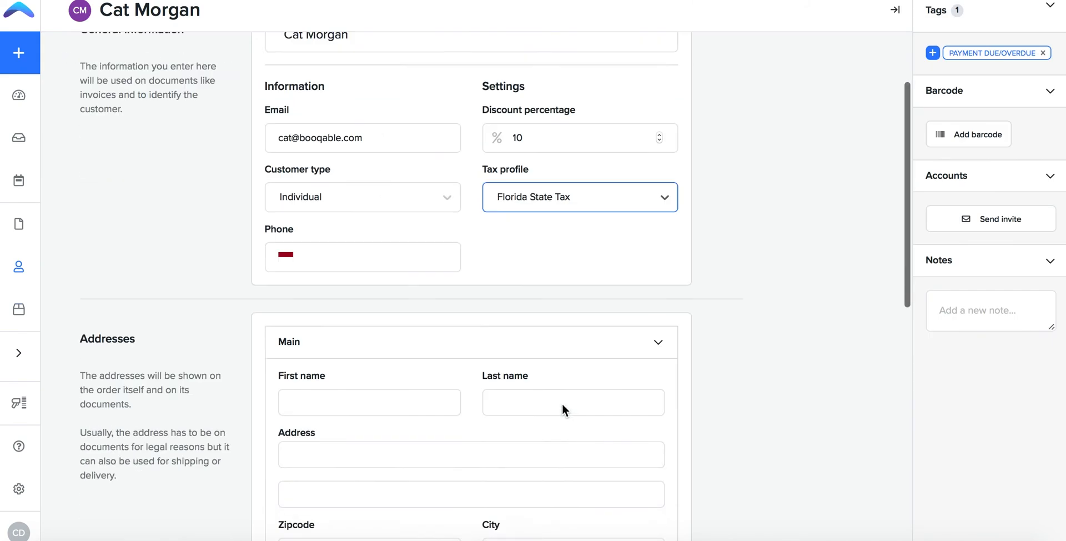
scroll("down", 3)
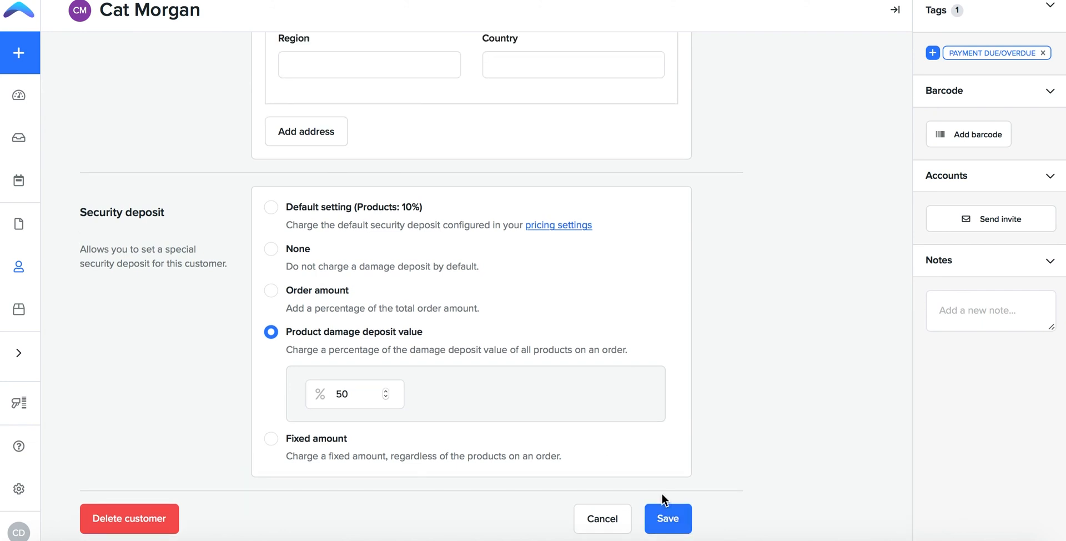
left_click(668, 519)
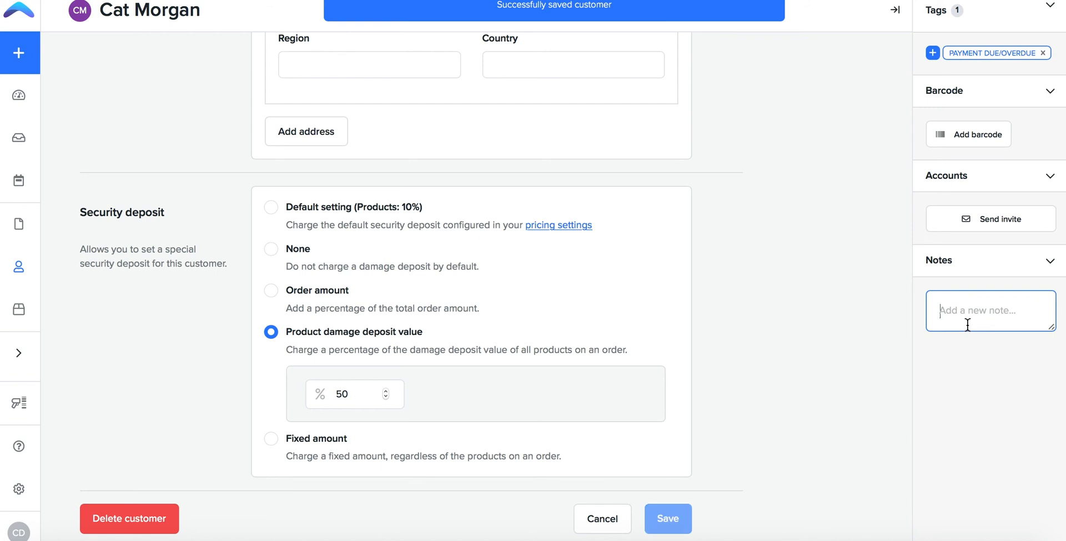
type("Flor")
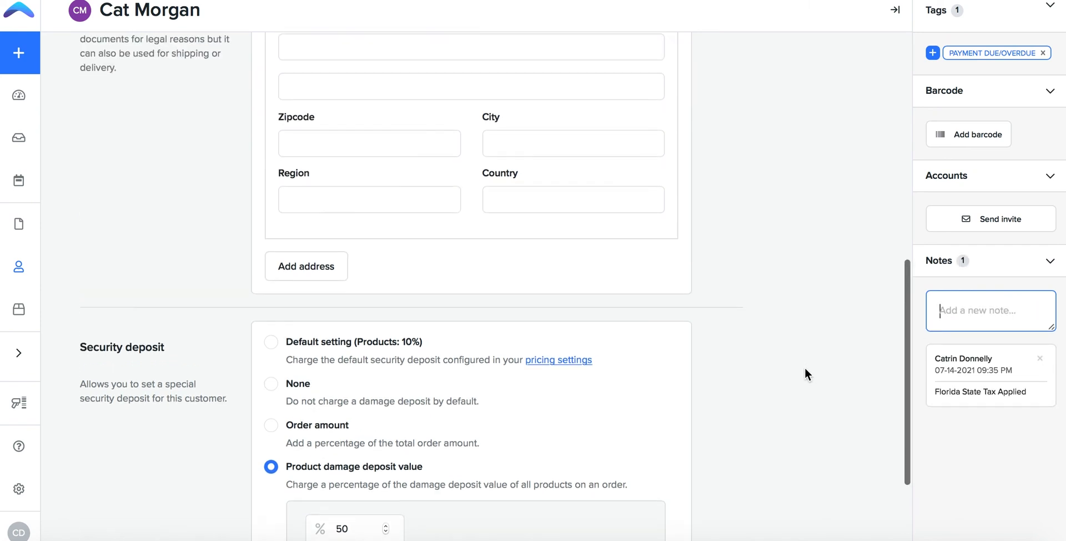
- Update the customer's order from the tax-mismatch banner so Florida State Tax makes the total USD 52.50
left_click(20, 54)
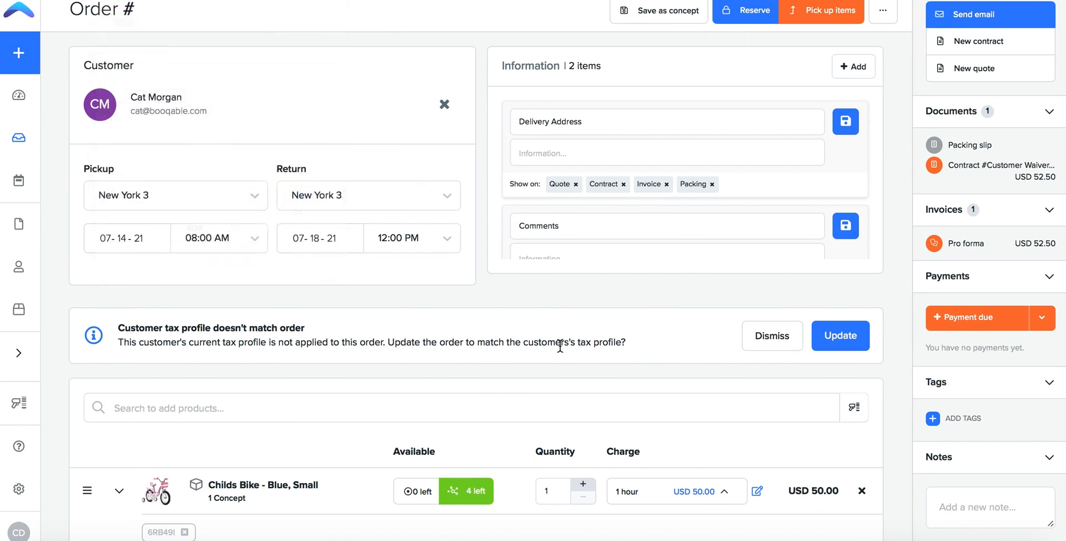
scroll("down", 3)
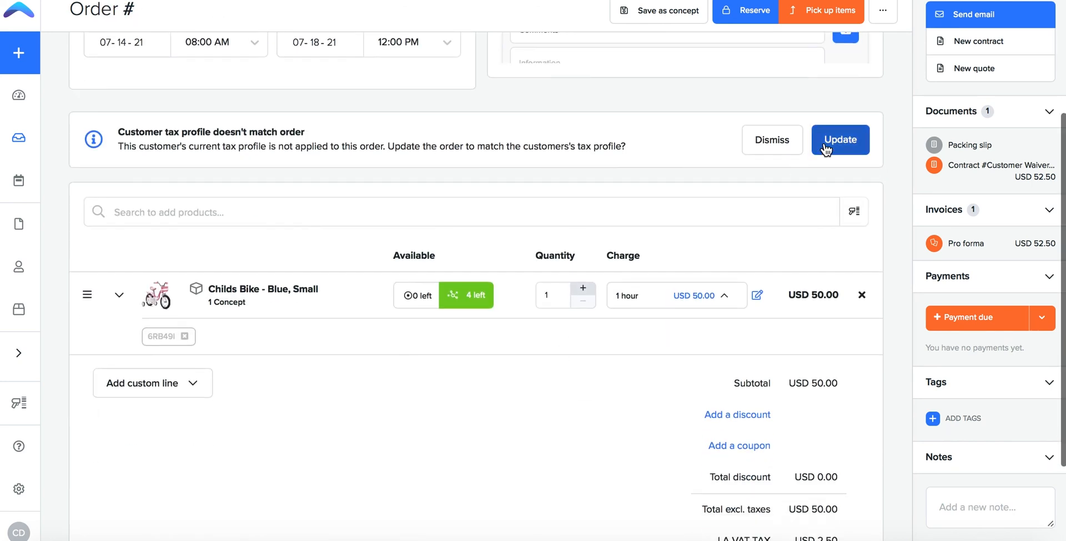
left_click(841, 140)
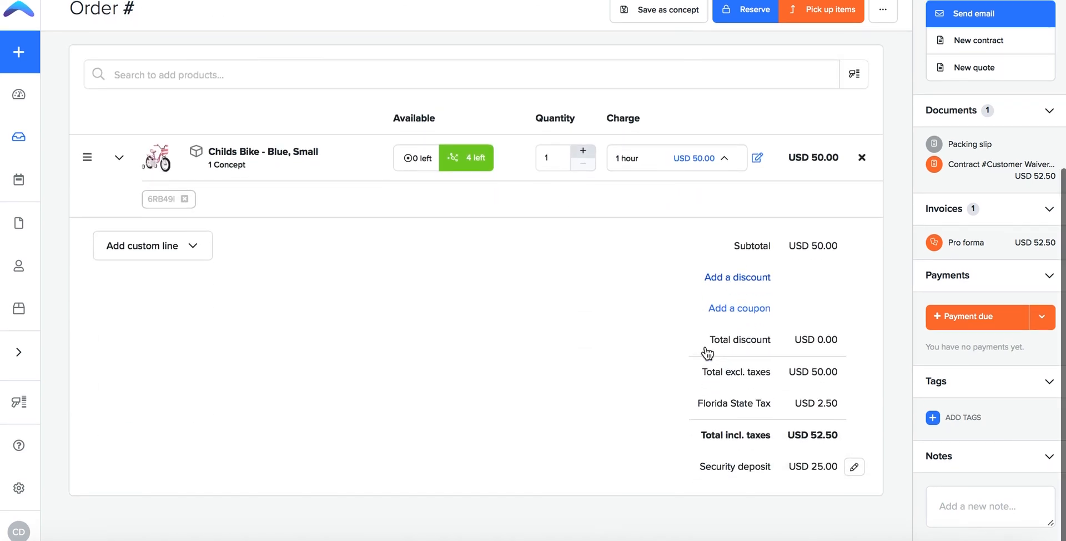